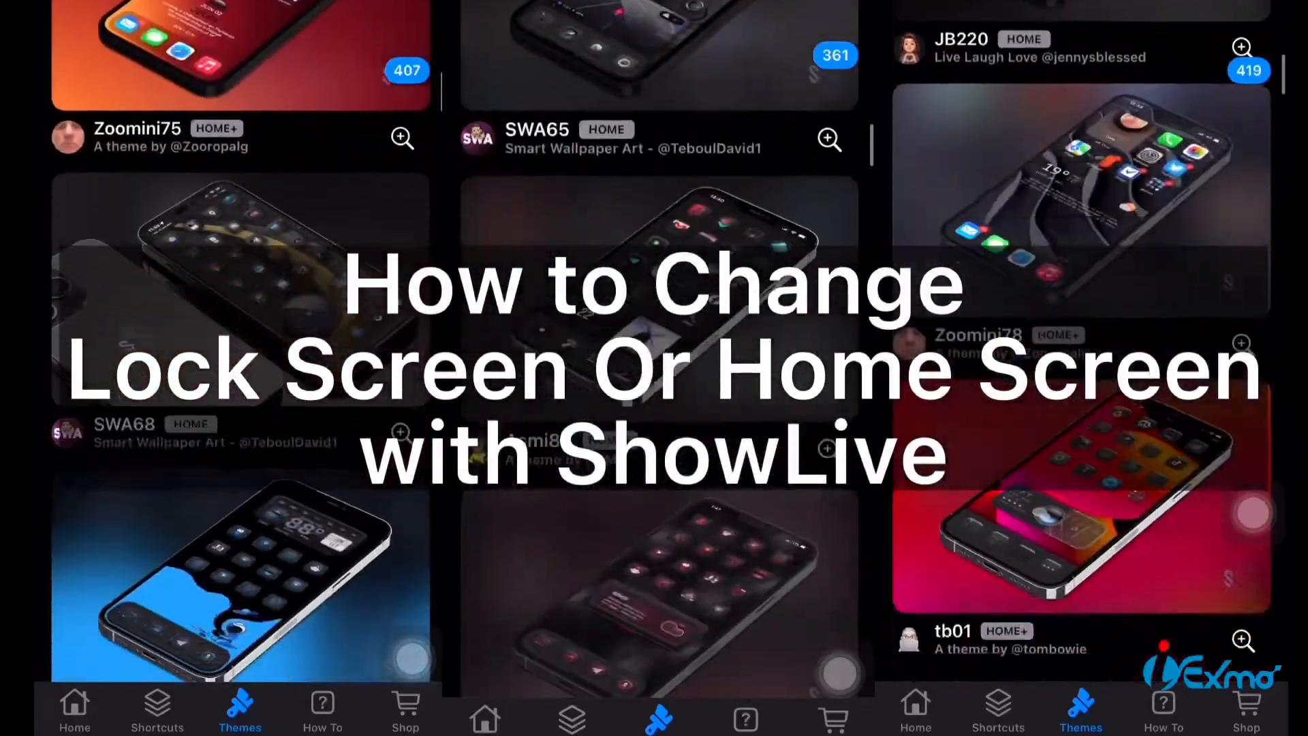
- Scroll to the required shortcuts list and choose GET next to ShowLive
scroll("down", 3)
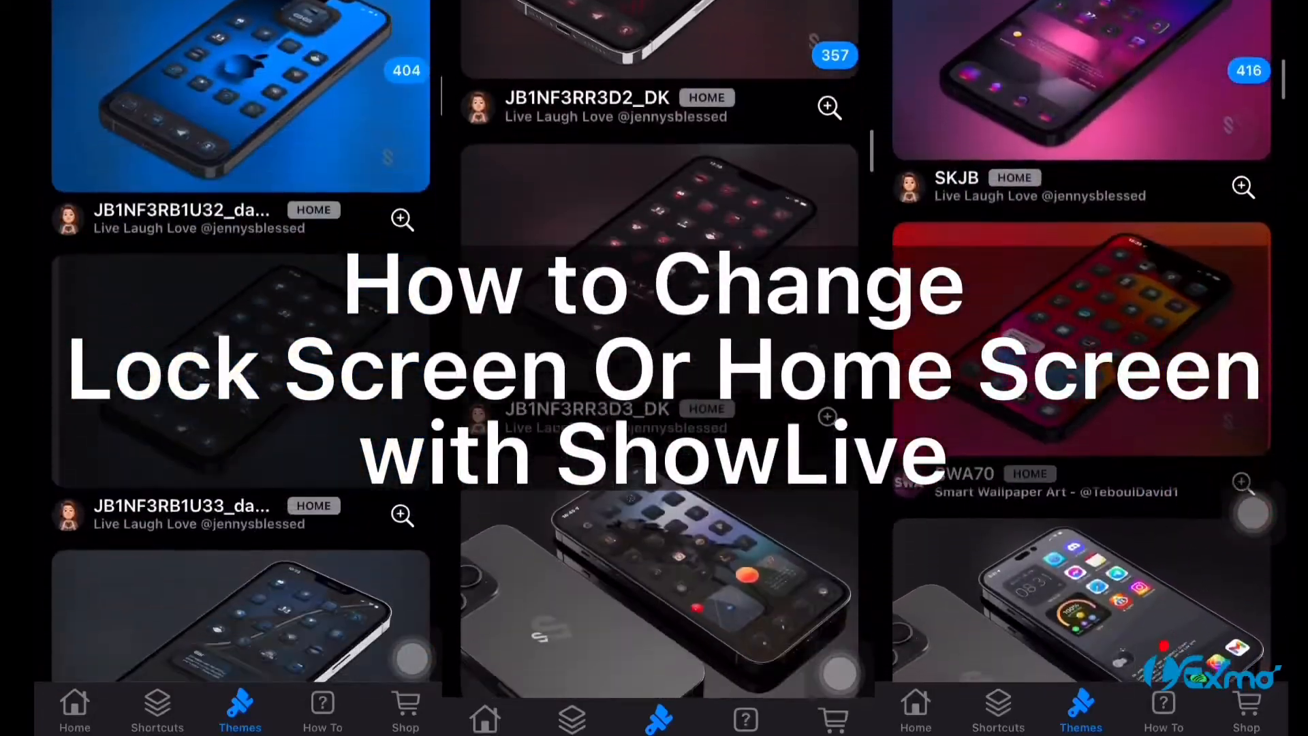
scroll("down", 3)
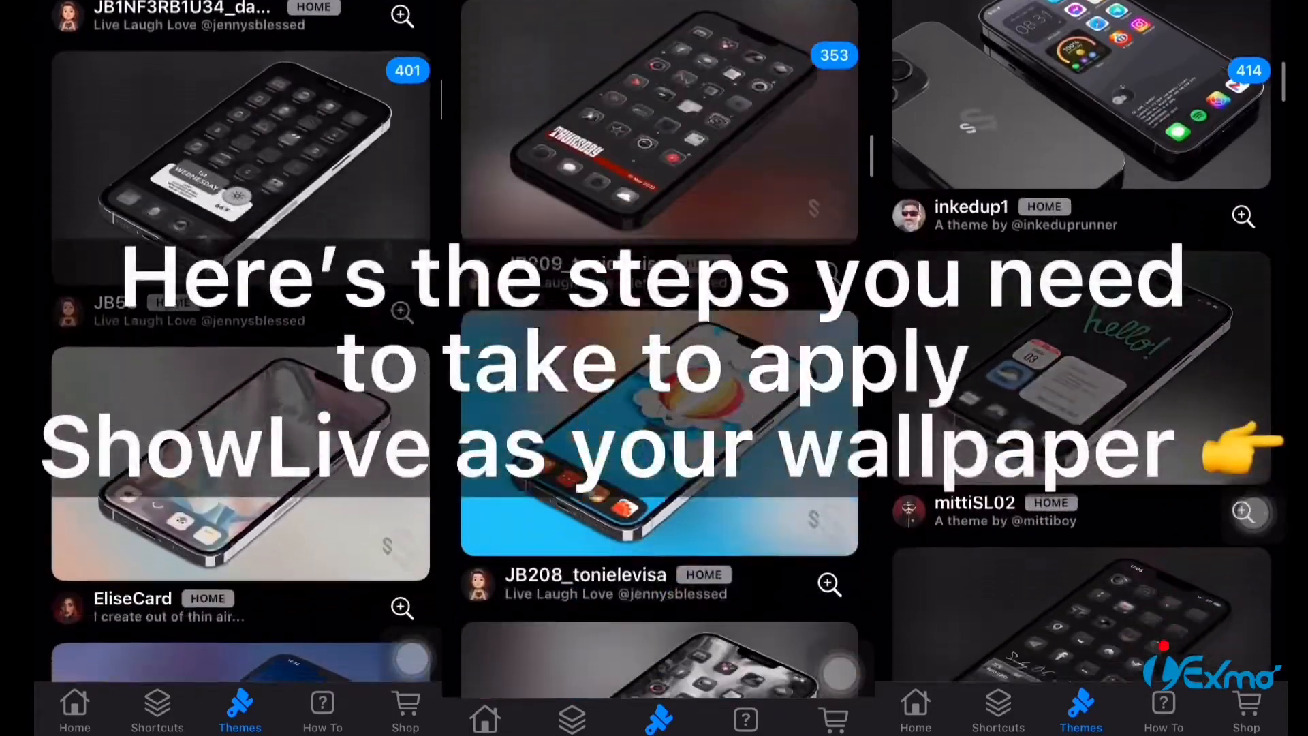
scroll("down", 3)
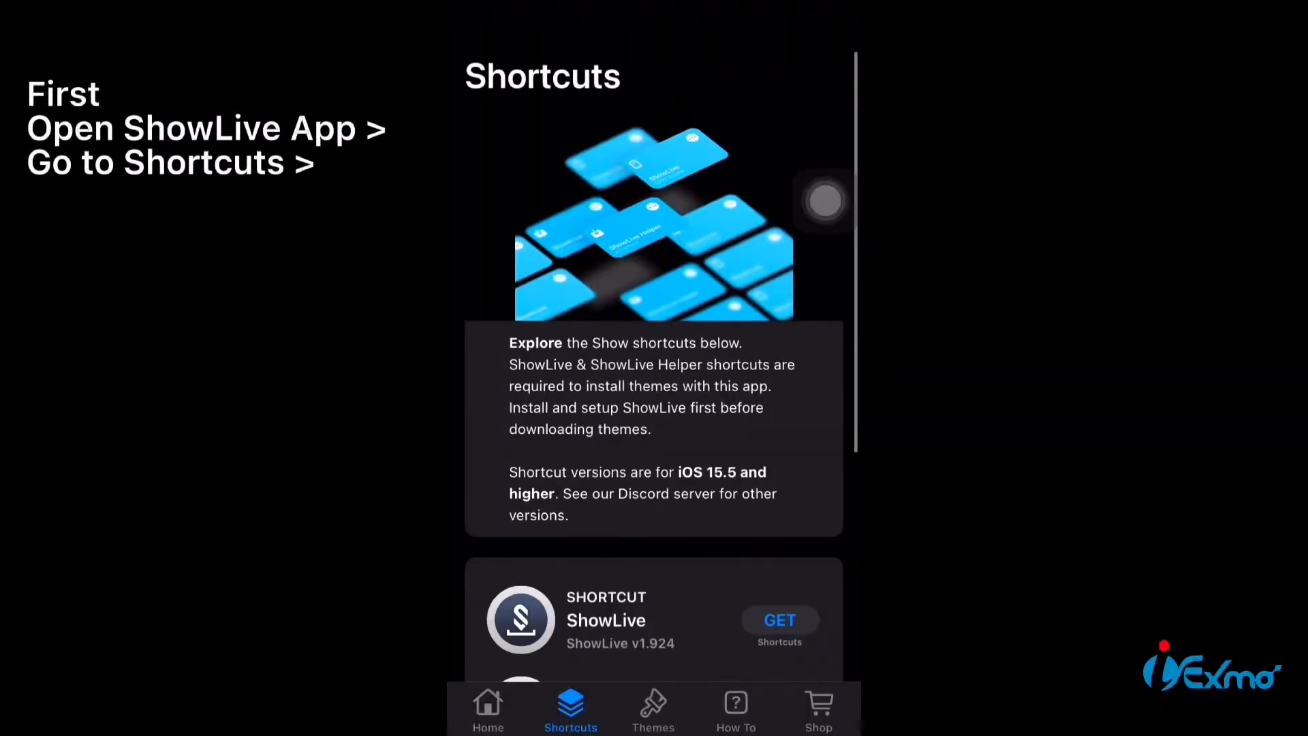
scroll("down", 3)
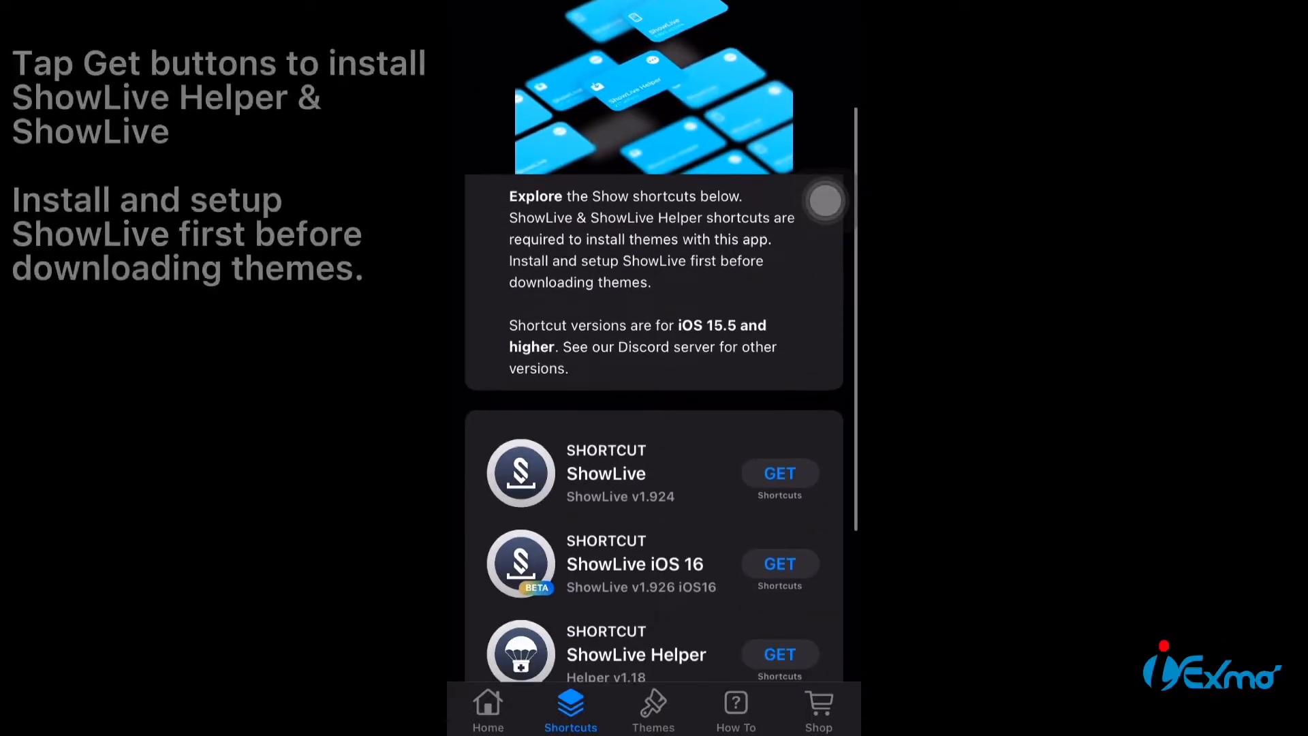
scroll("down", 3)
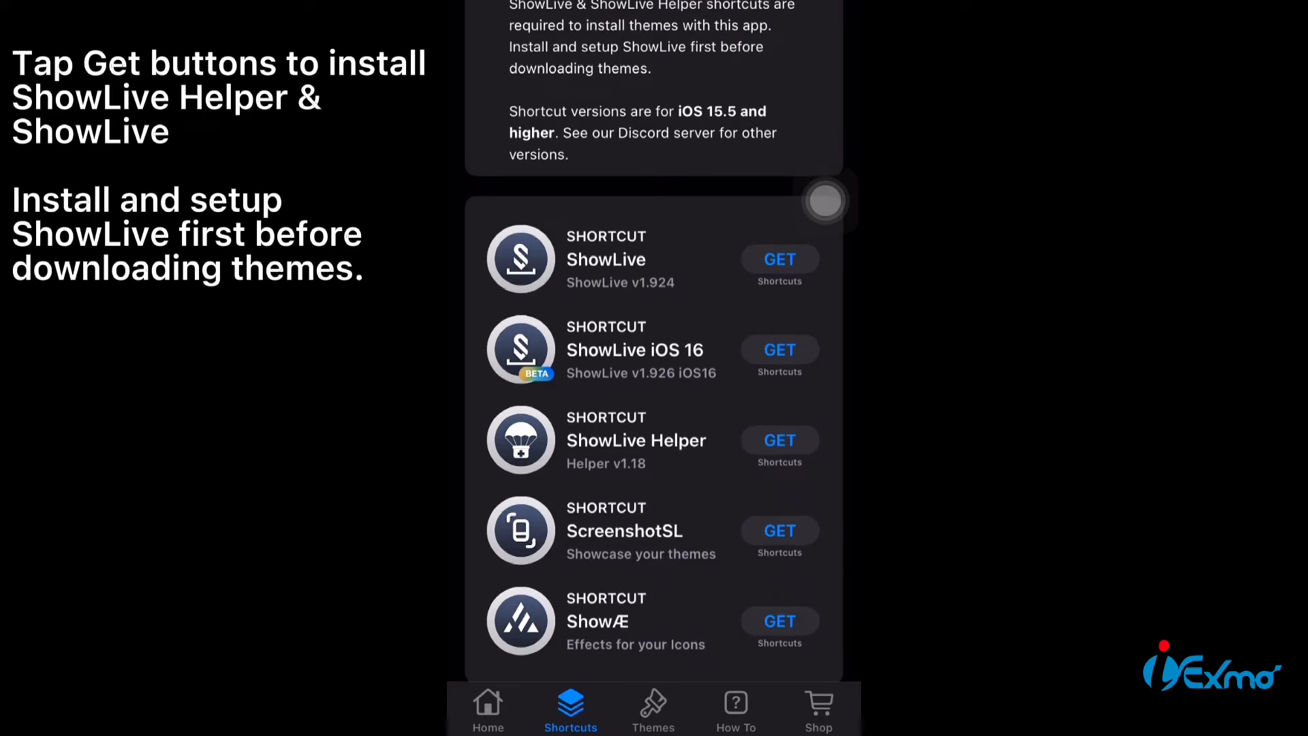
left_click(779, 259)
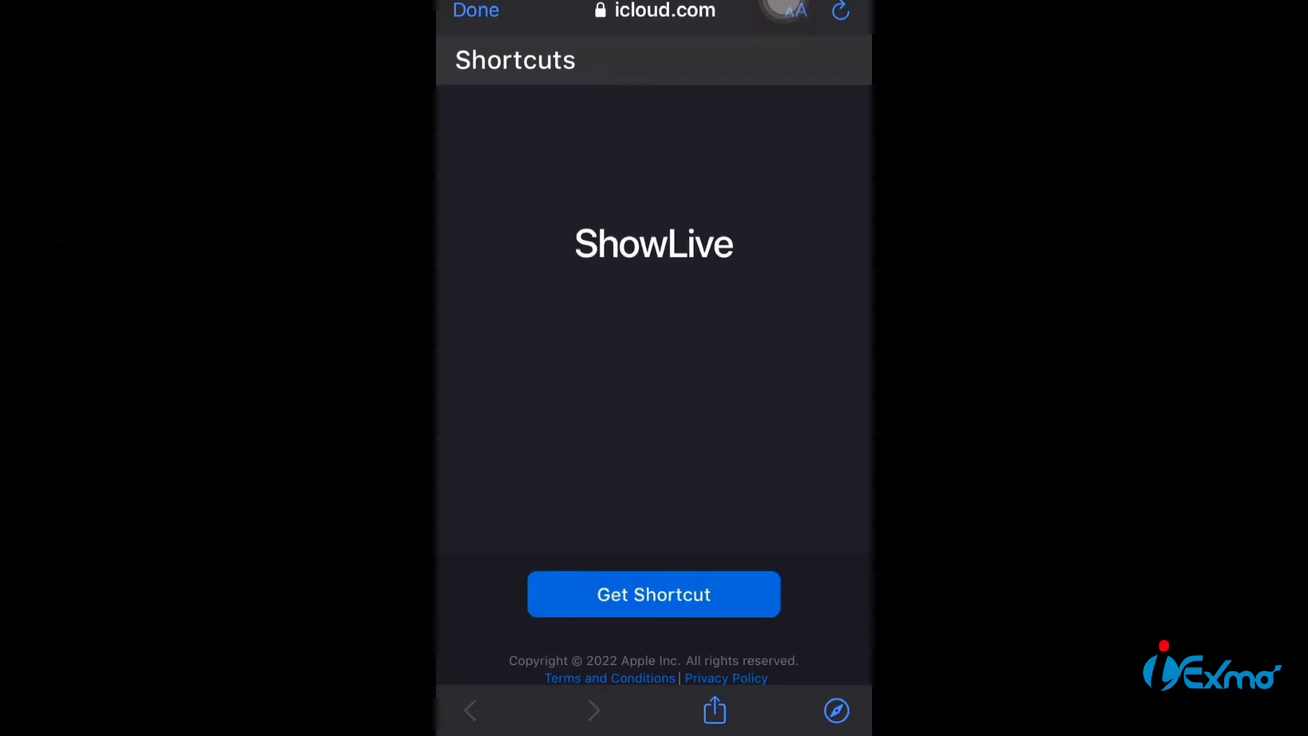
- Choose Get Shortcut on the ShowLive iCloud page to send it to Shortcuts
left_click(653, 595)
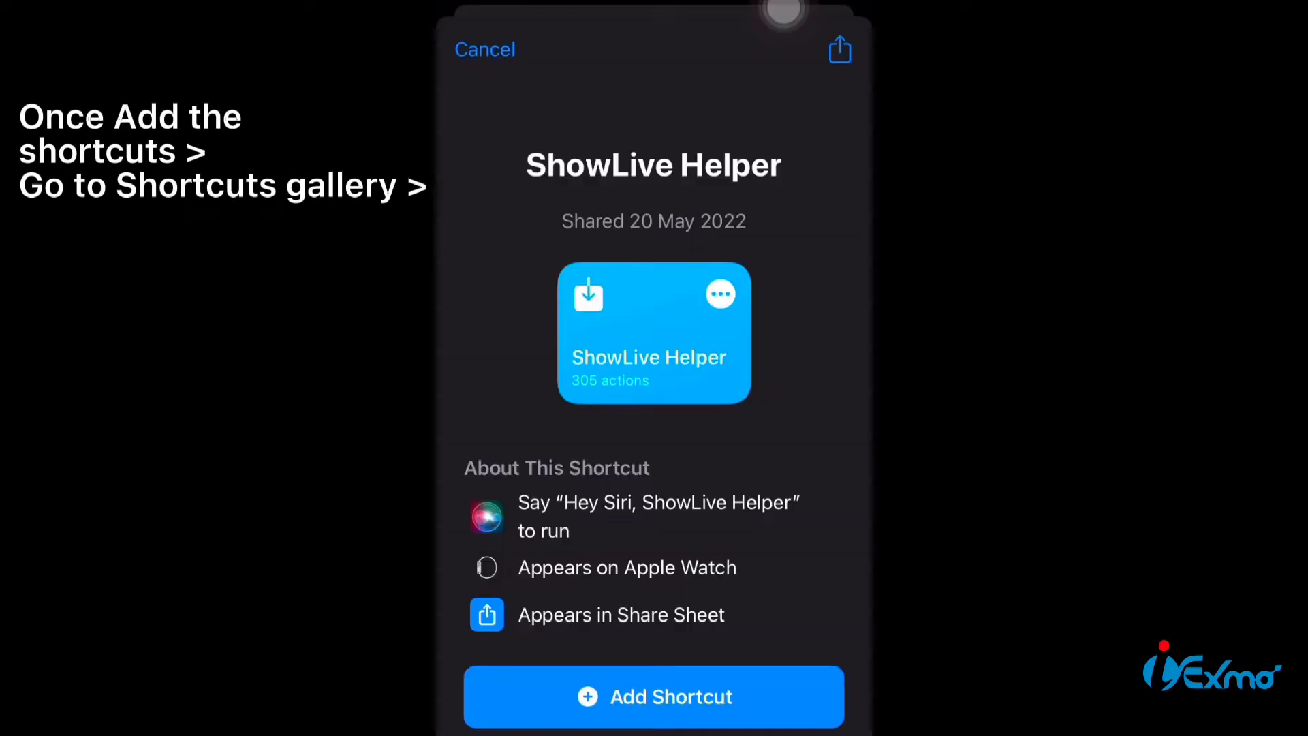
- Add the ShowLive Helper shortcut to the Shortcuts library
left_click(653, 697)
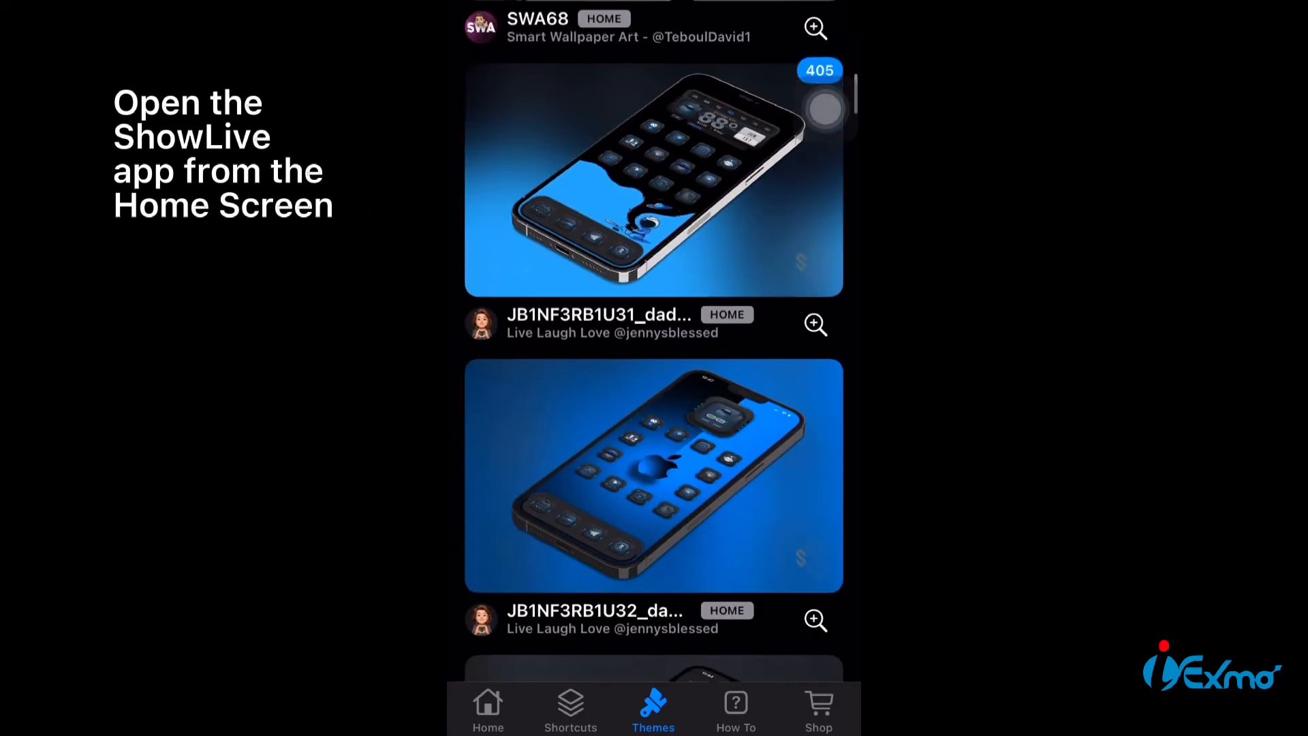
- Scroll through the ShowLive themes gallery looking for a theme to apply
scroll("down", 3)
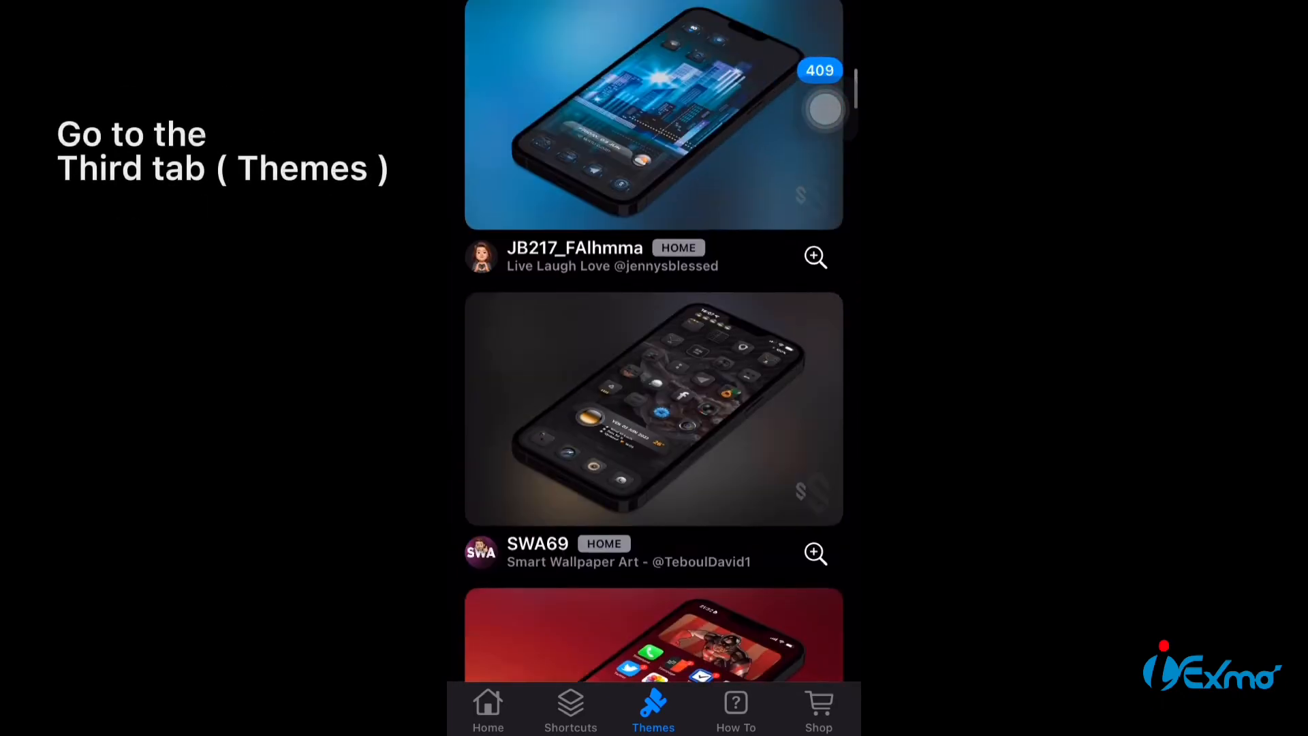
scroll("down", 3)
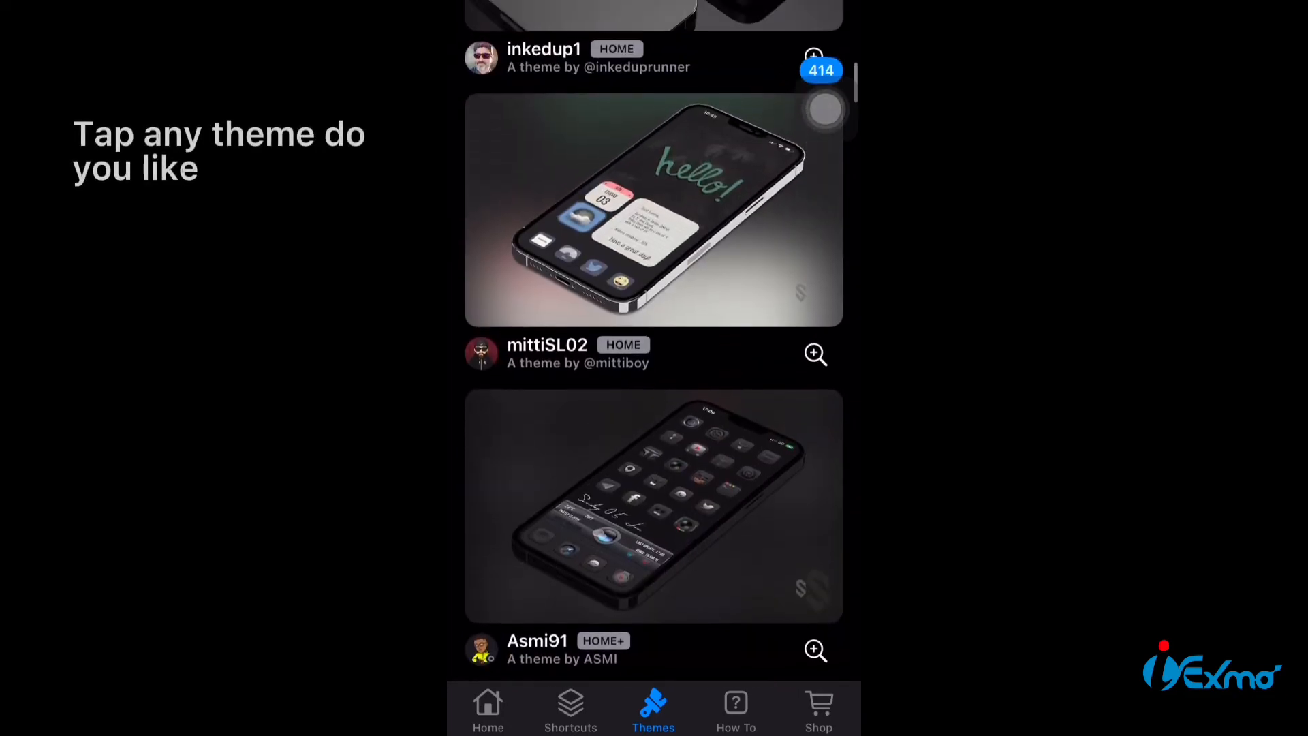
scroll("down", 3)
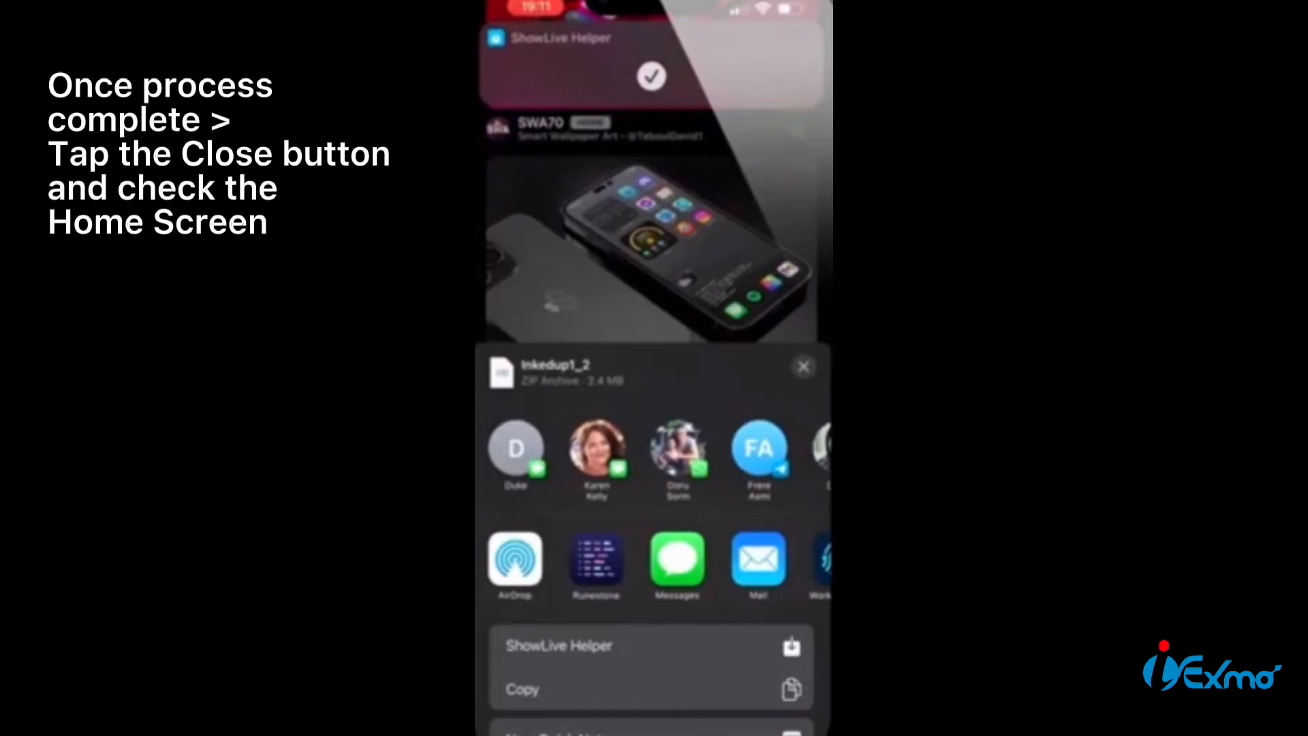
- Dismiss the share sheet after ShowLive Helper finishes, then check Settings > Wallpaper for the inkedup1 theme
left_click(802, 365)
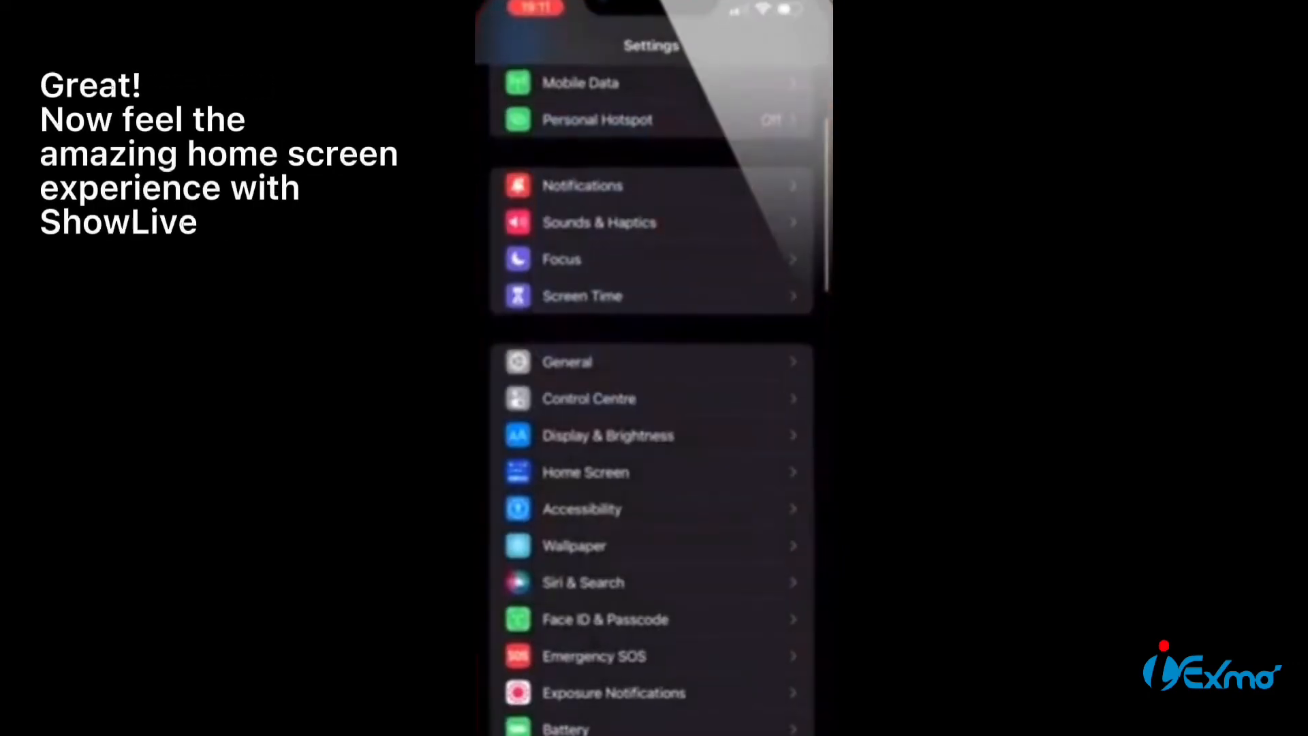
left_click(573, 546)
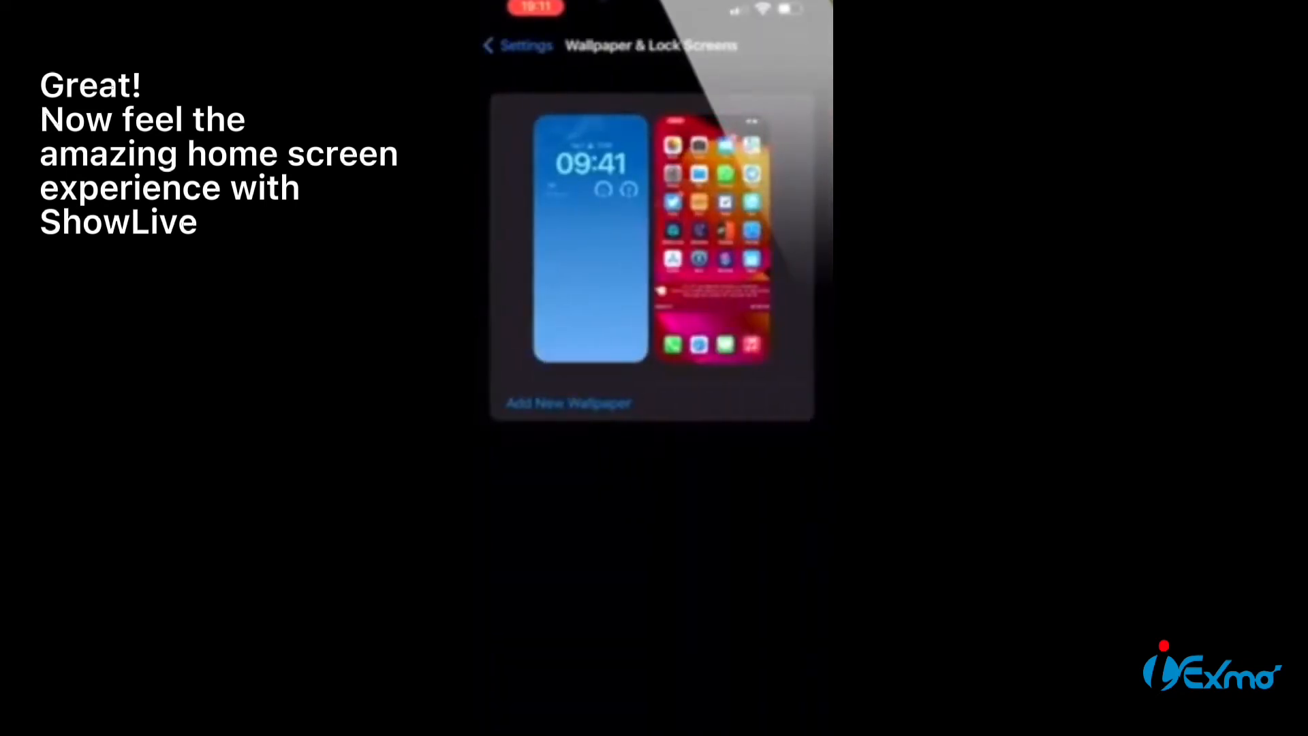